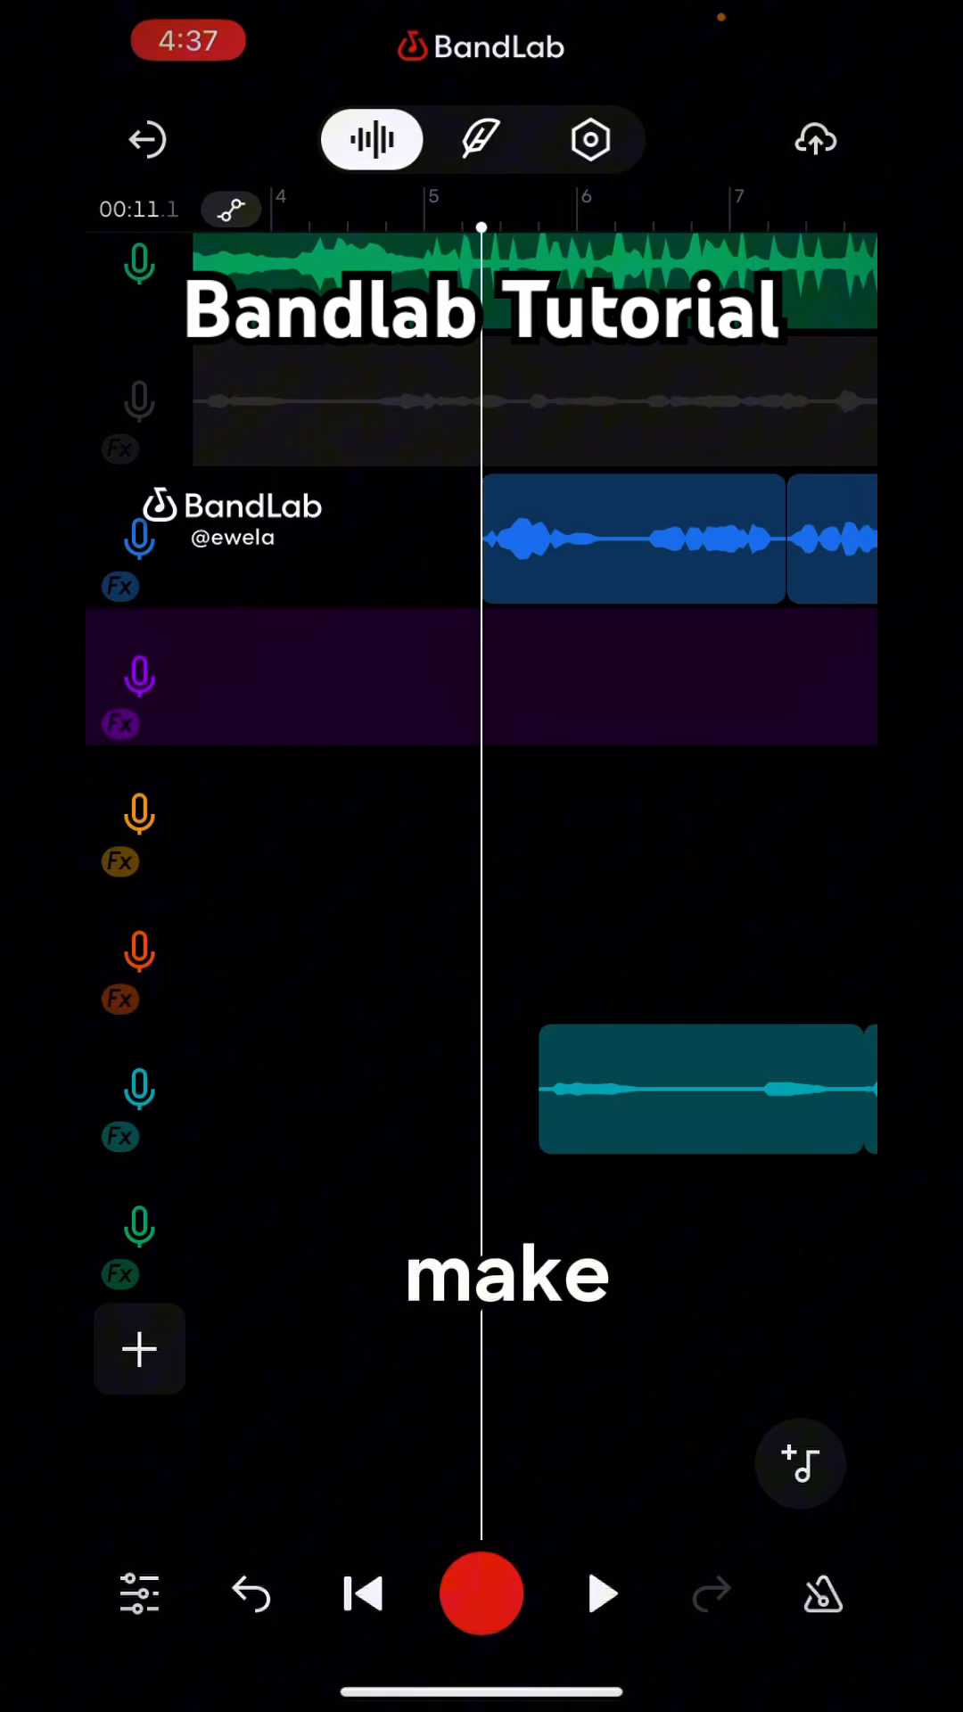
Duplicate the blue vocal clip onto a new red track and bring up Transpose for the copy
click(633, 539)
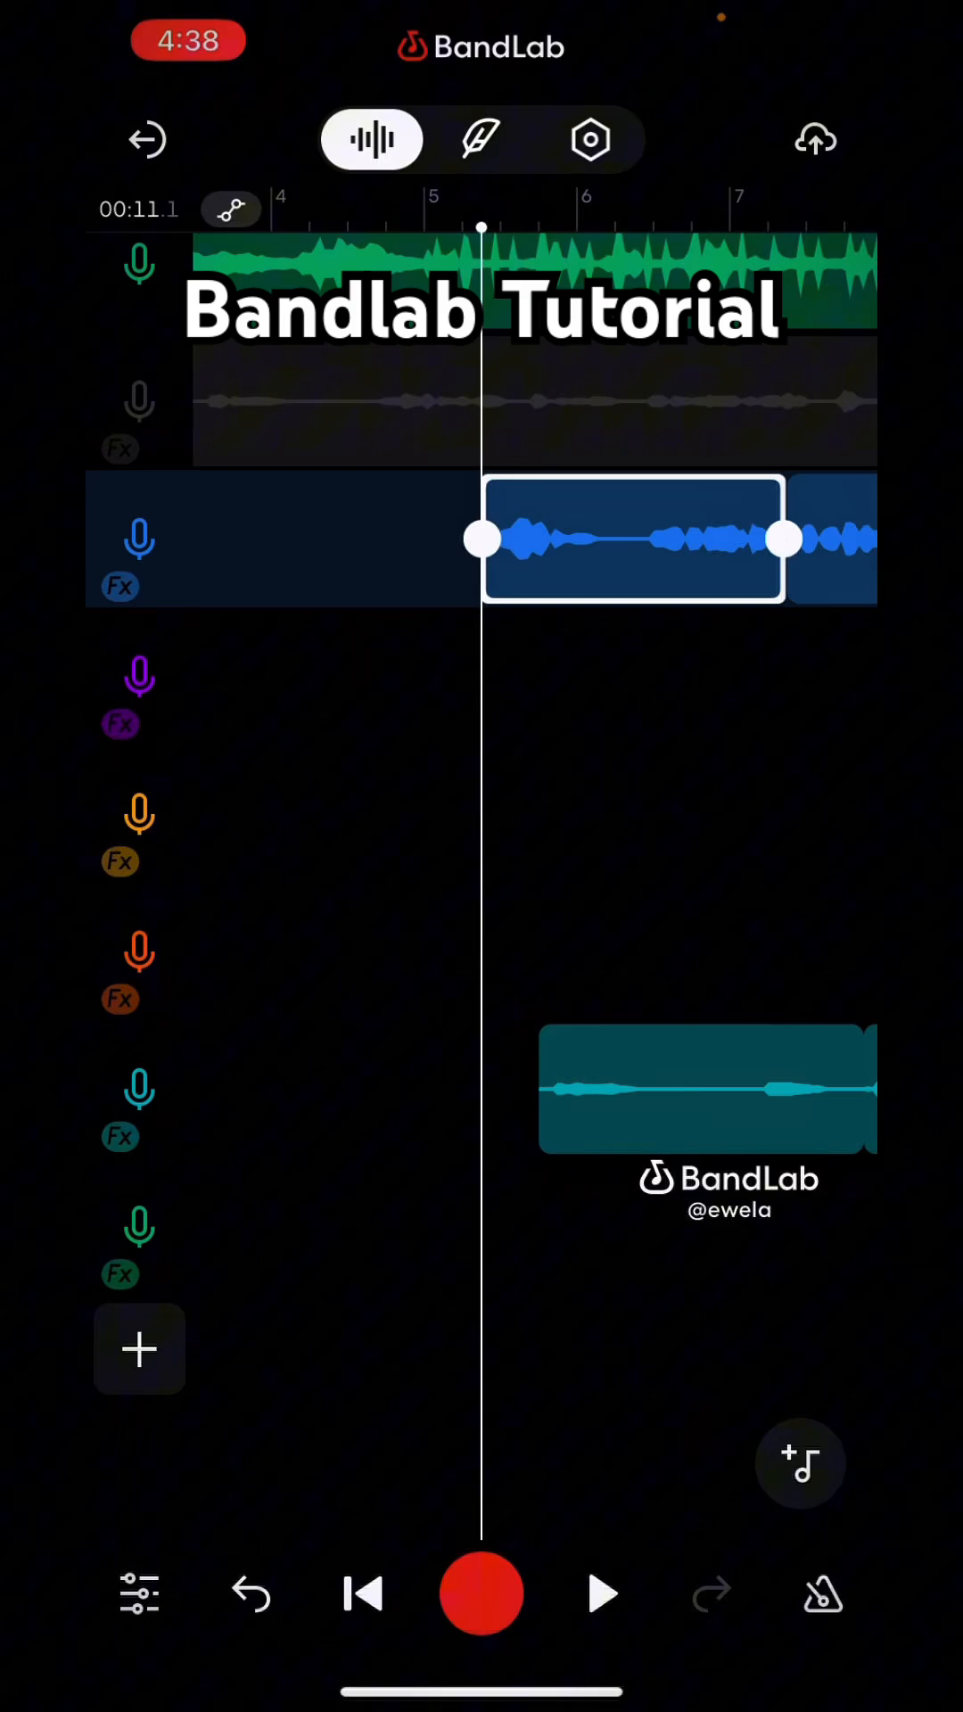
click(139, 1349)
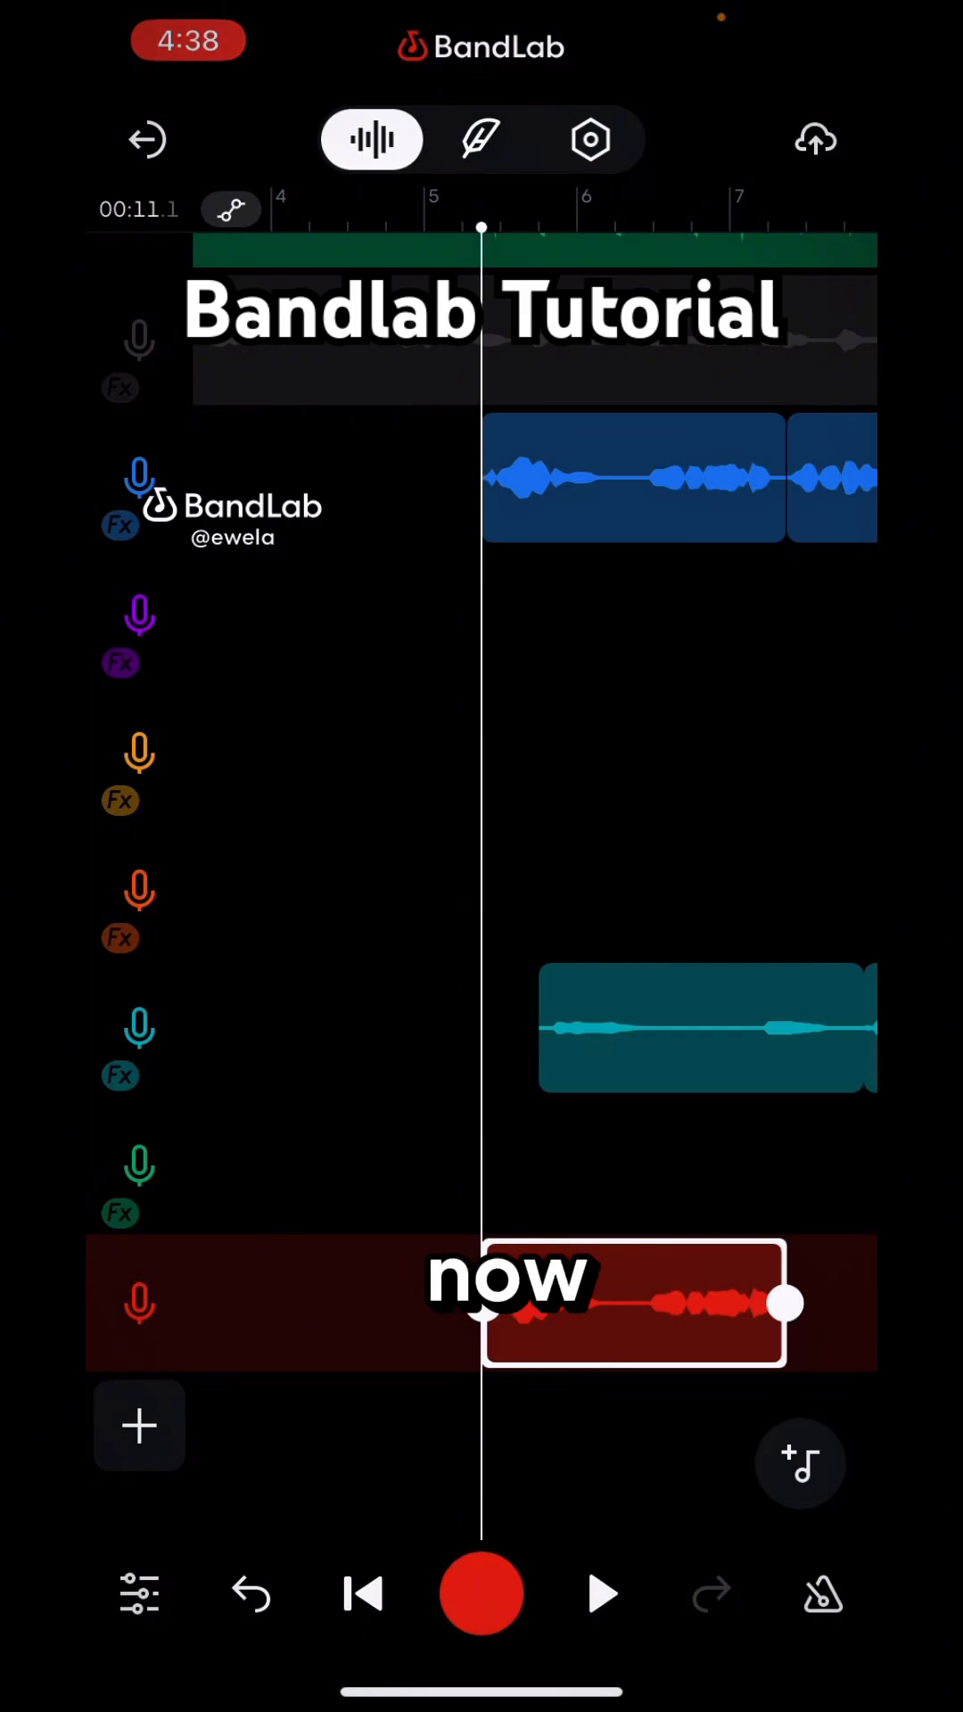
click(633, 1305)
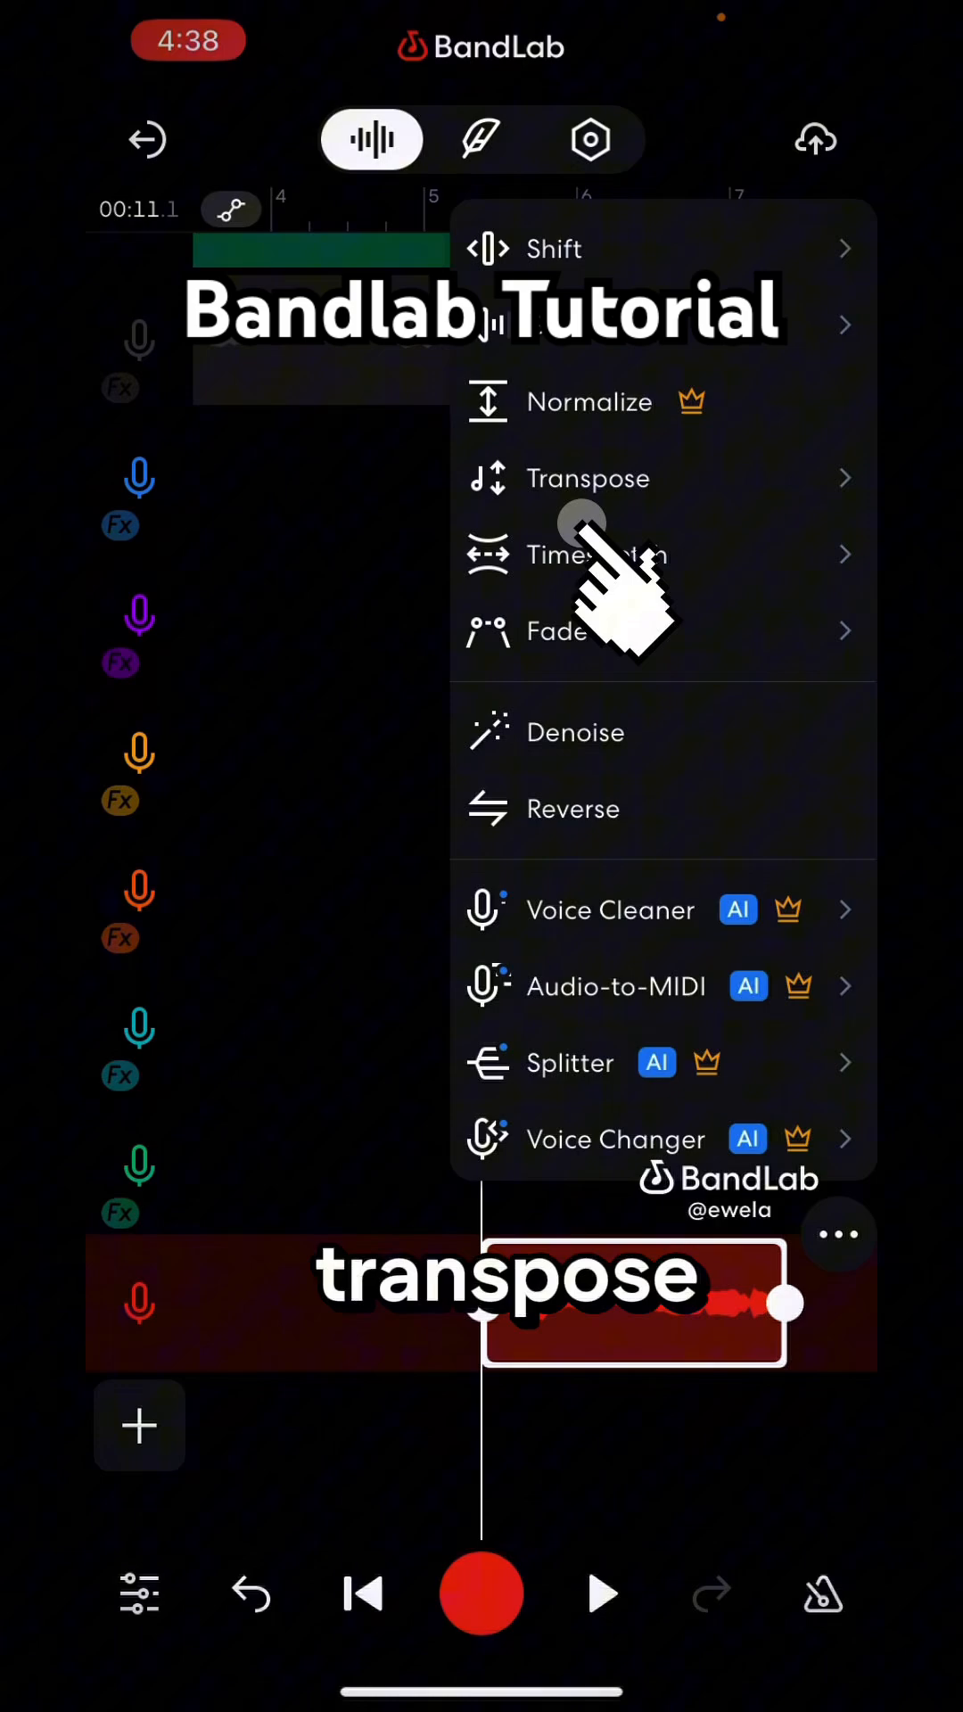
click(587, 478)
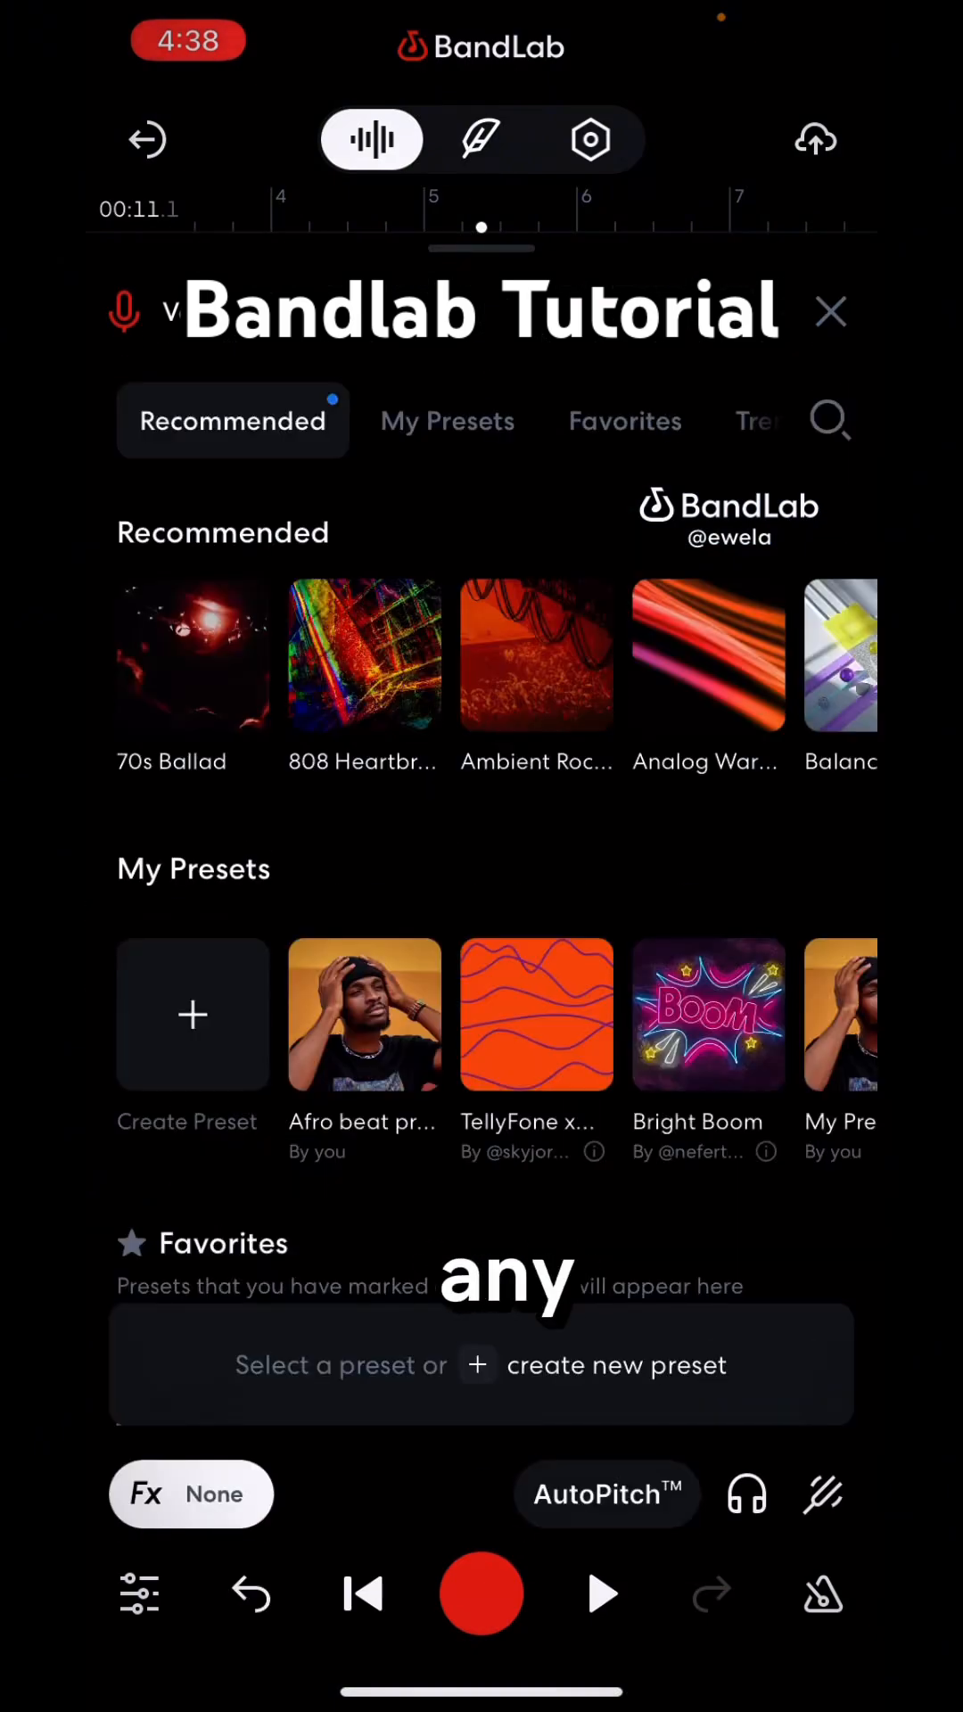
Close the red track's effects preset browser to return to the arrangement
click(829, 312)
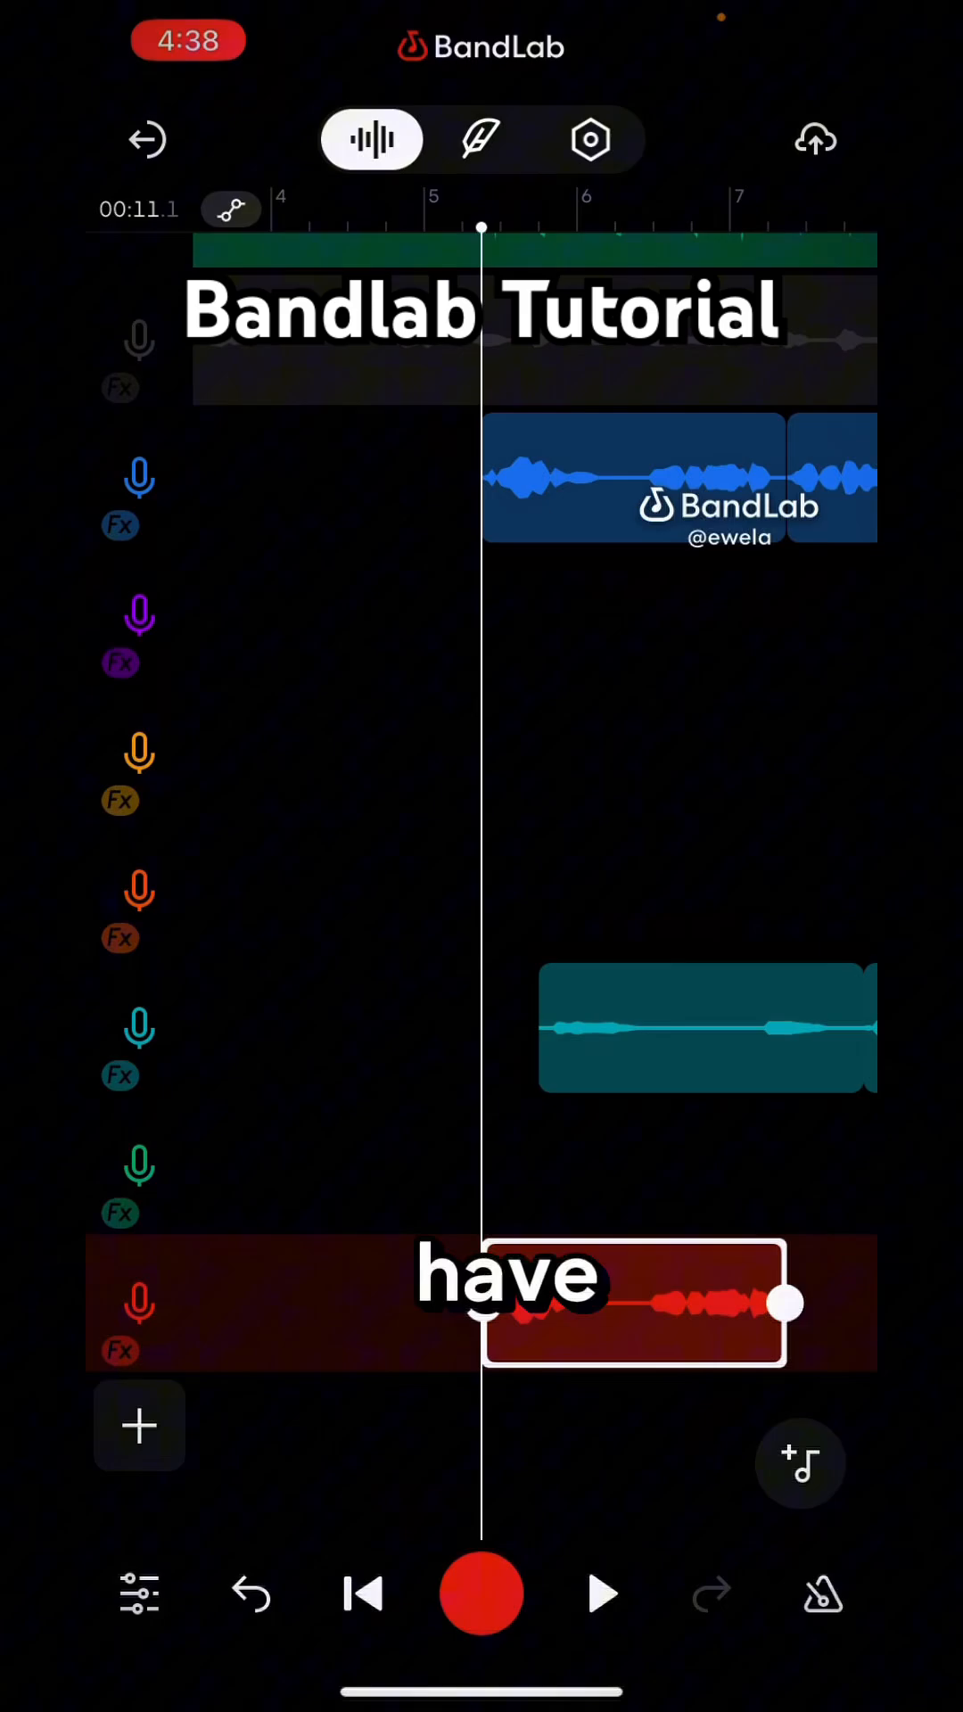